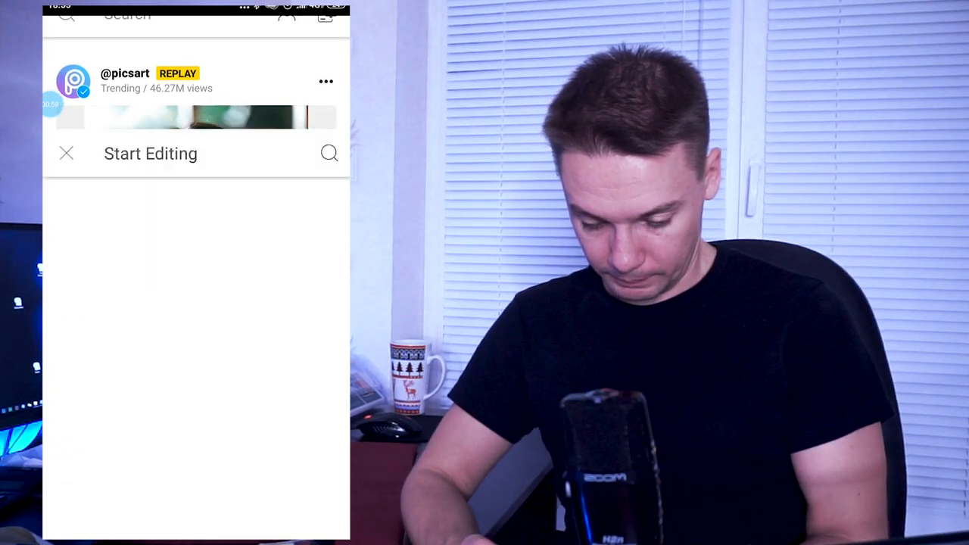
Start a new edit with the white pen photo from the Photos row
left_click(151, 153)
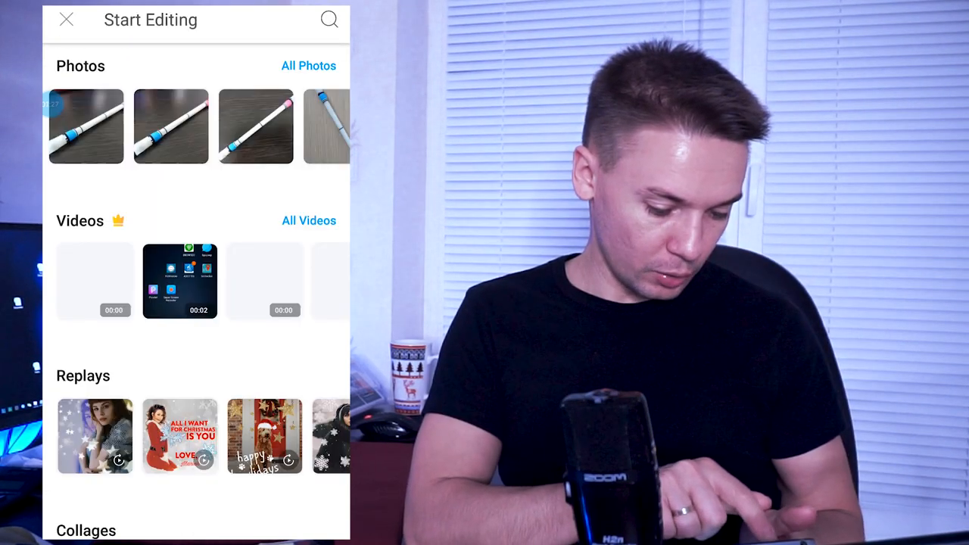
left_click(85, 126)
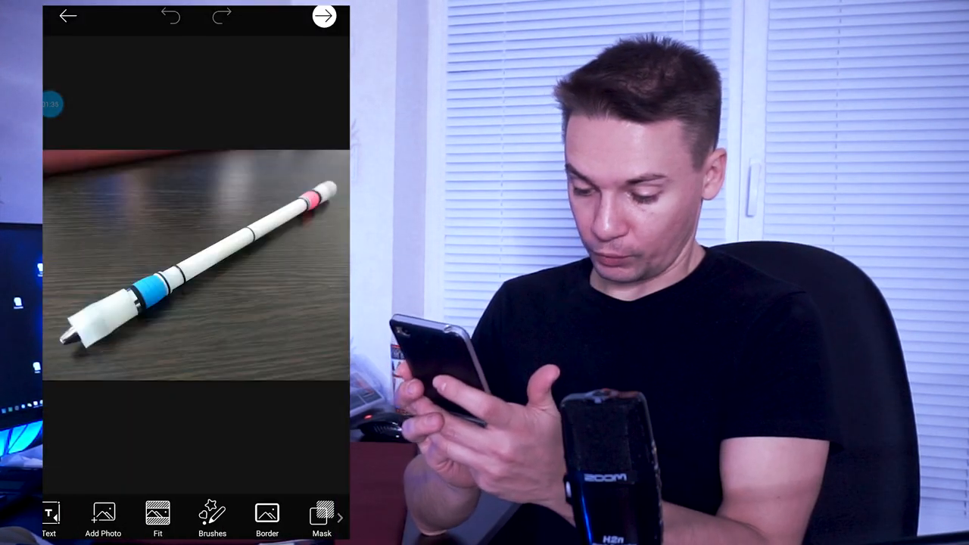
Apply a Lens Flare effect over the pen's blue band
scroll("left", 3)
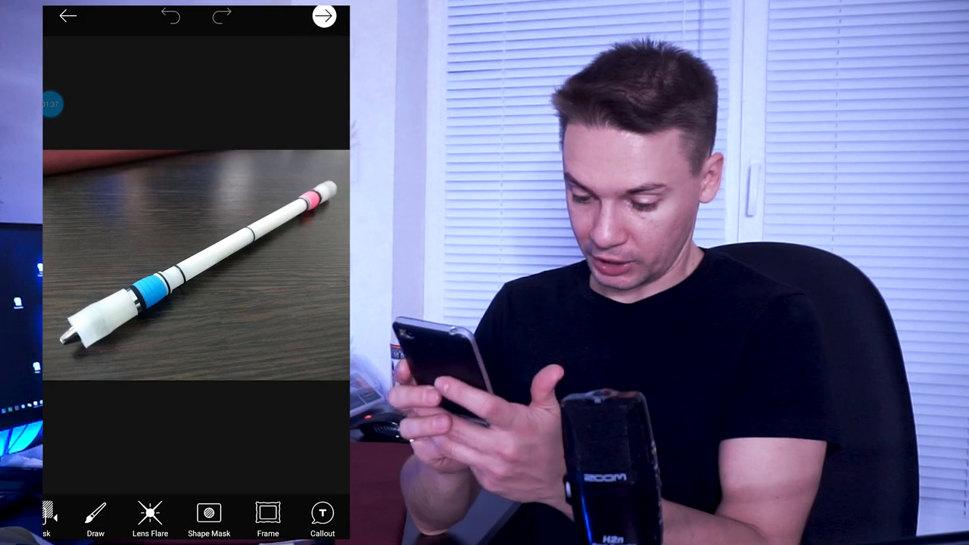
left_click(150, 518)
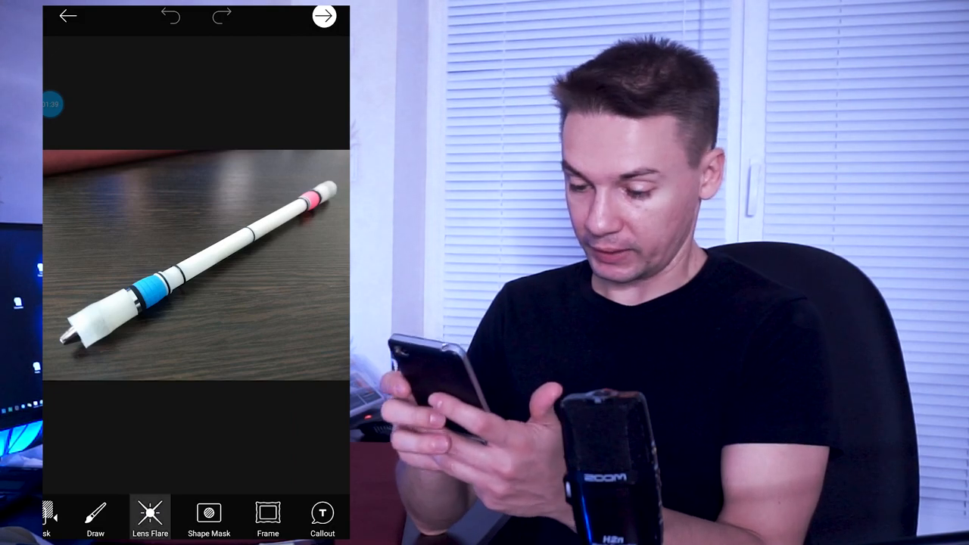
left_click(150, 519)
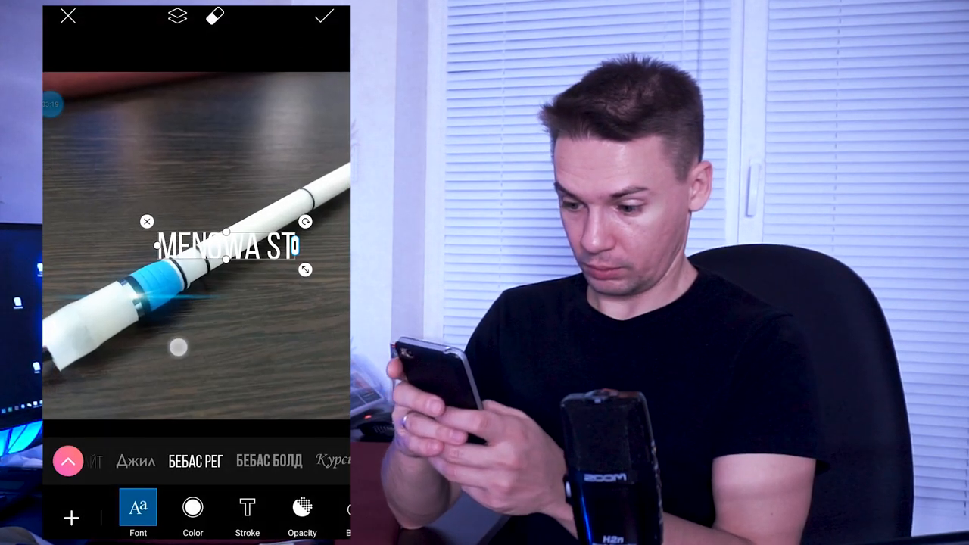
Move the MENOWA ST caption to the top-left corner and confirm it
left_click_drag(227, 249, 133, 142)
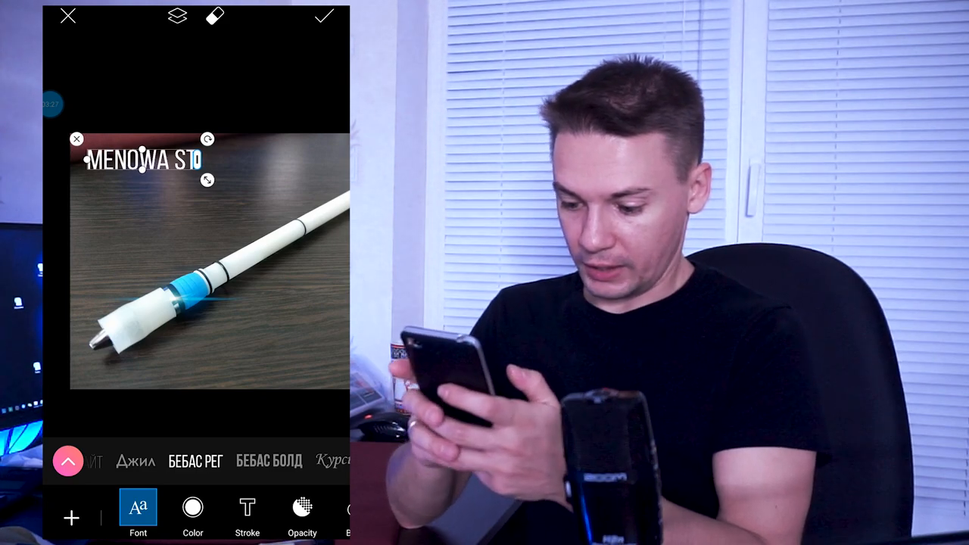
scroll("left", 3)
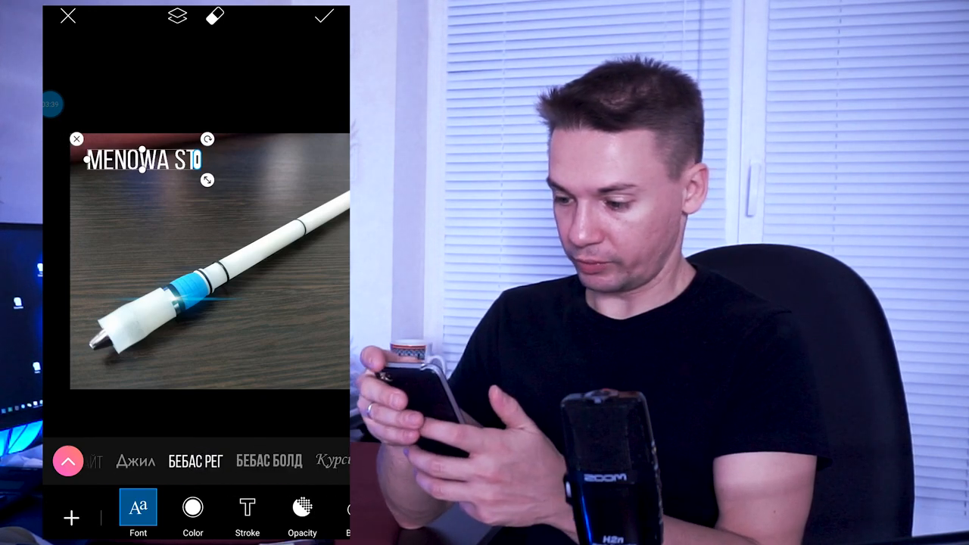
left_click(324, 16)
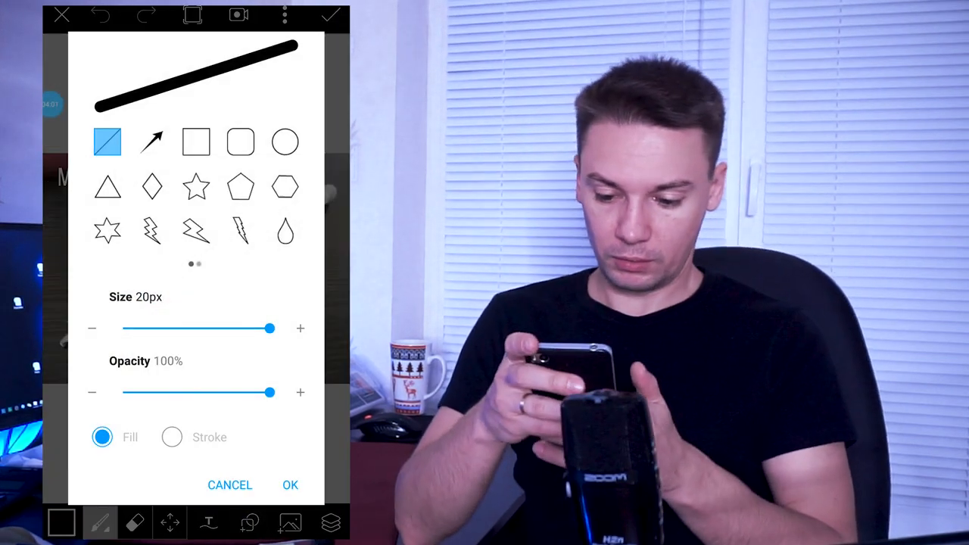
Set the draw shape to outlined circles with a 16px stroke in cyan
left_click(286, 142)
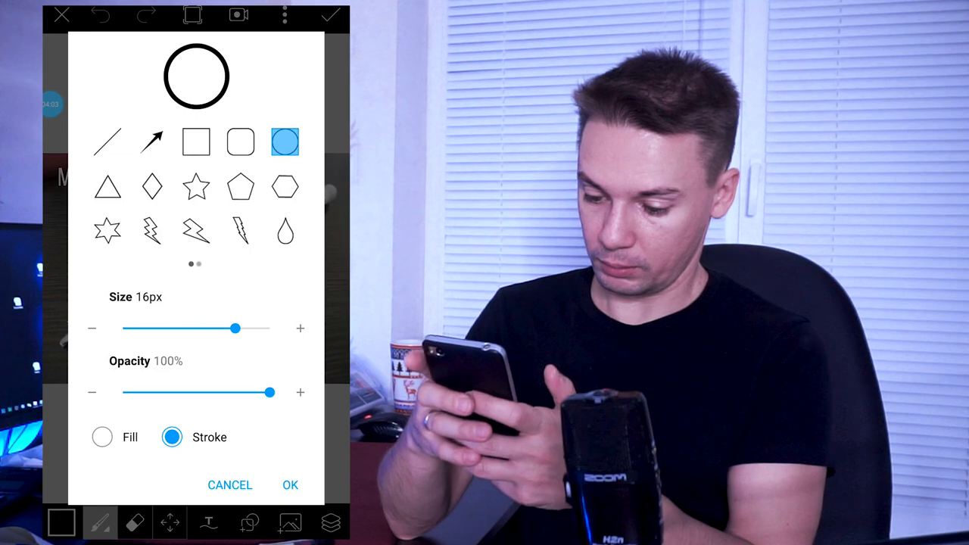
left_click_drag(235, 328, 256, 328)
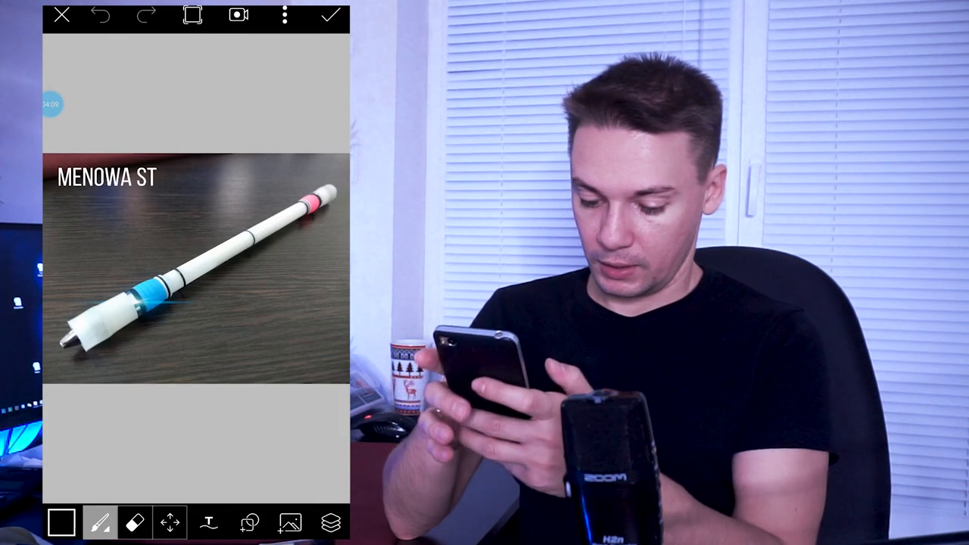
left_click(62, 523)
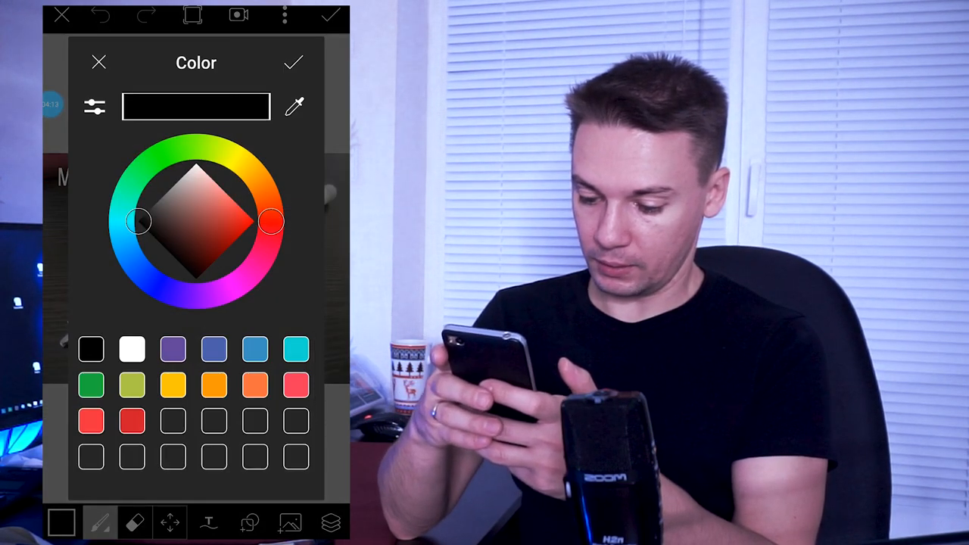
left_click(296, 349)
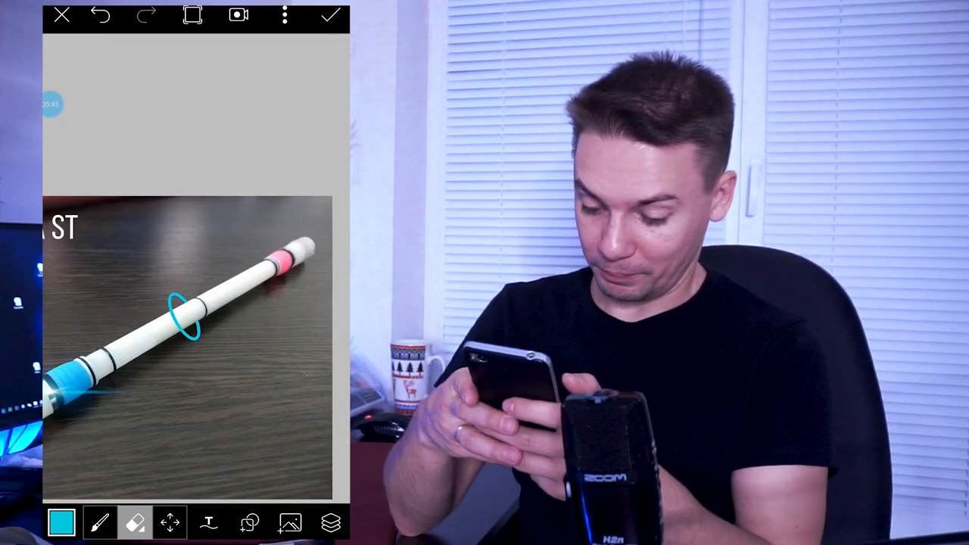
Open the Layers panel to show the cyan ring on its own layer
left_click(330, 522)
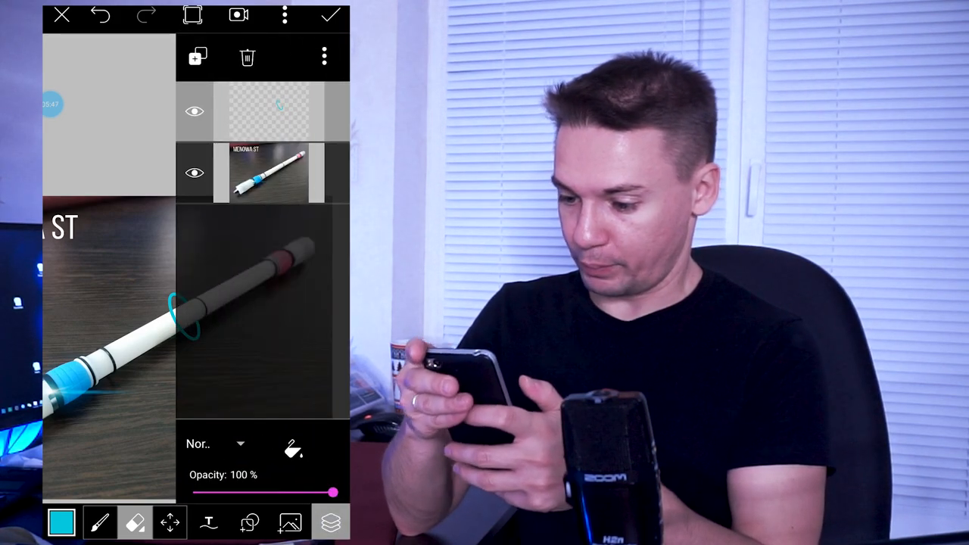
Copy the cyan ring layer and move the duplicate beside the original ring
left_click(324, 56)
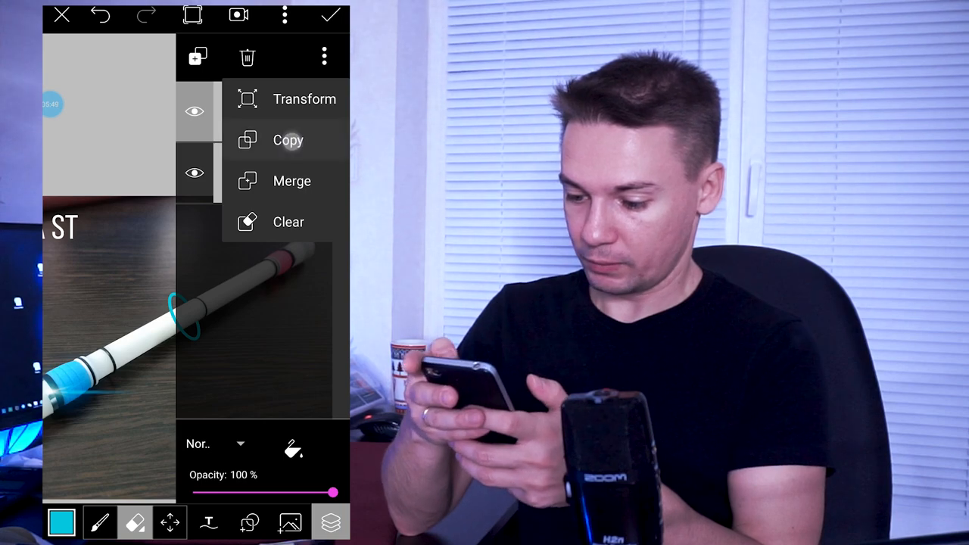
left_click(287, 140)
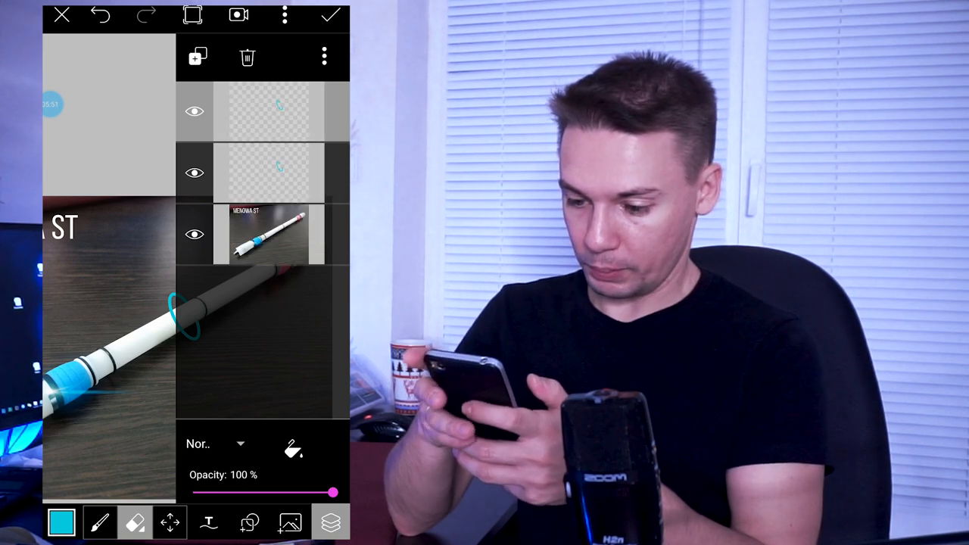
left_click(331, 522)
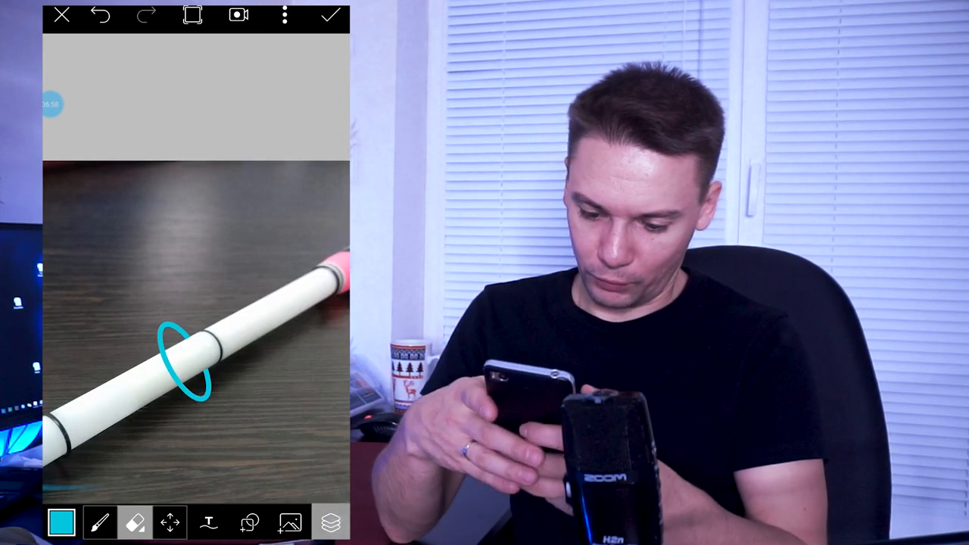
left_click(330, 522)
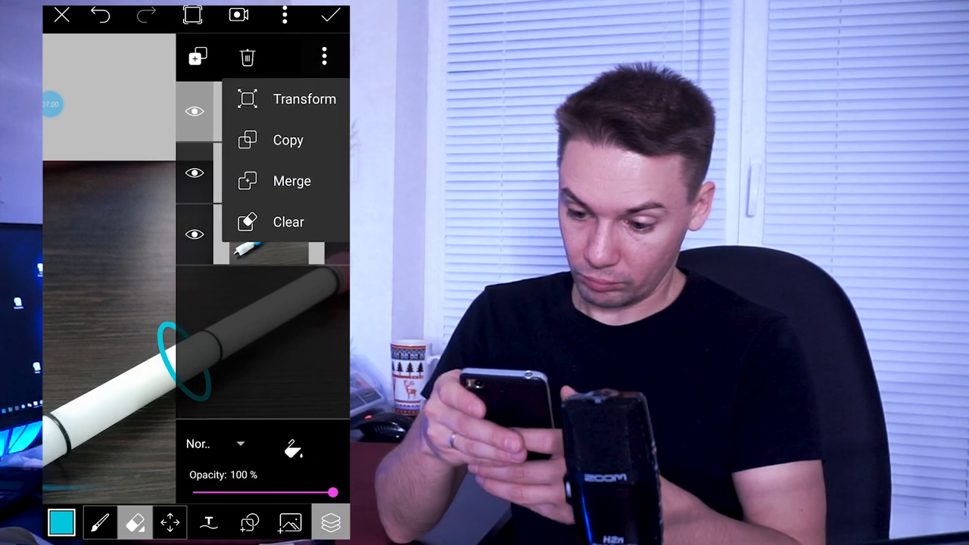
left_click(304, 99)
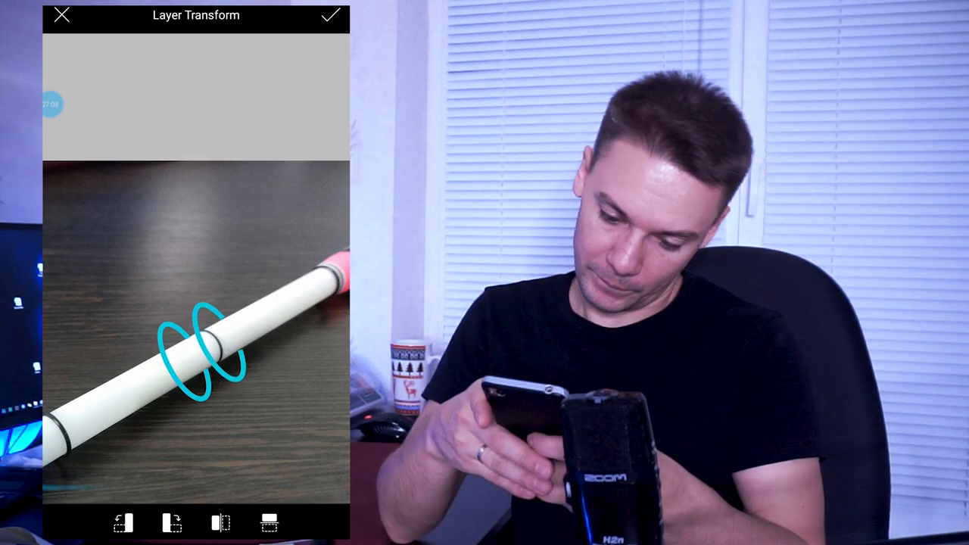
left_click(330, 15)
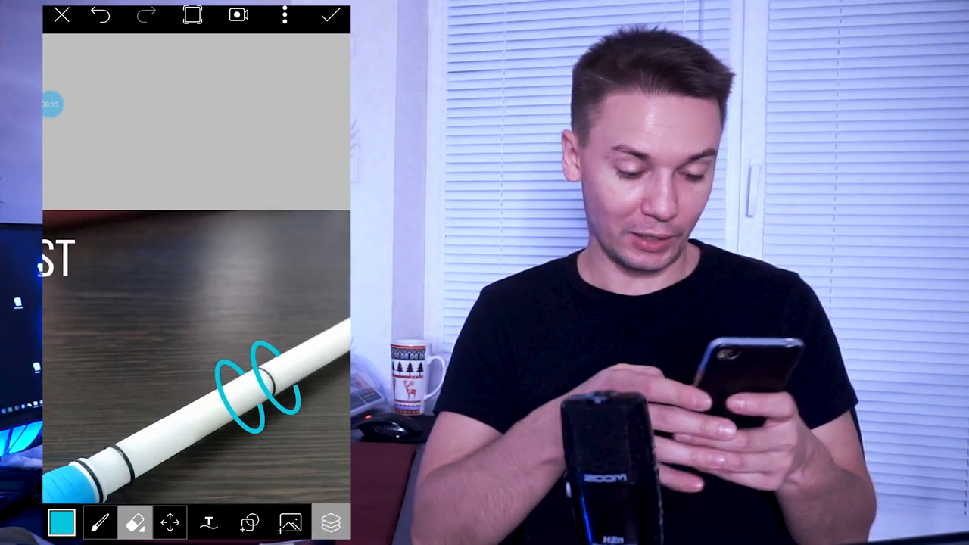
Add a new empty layer on top of the layer stack
left_click(330, 523)
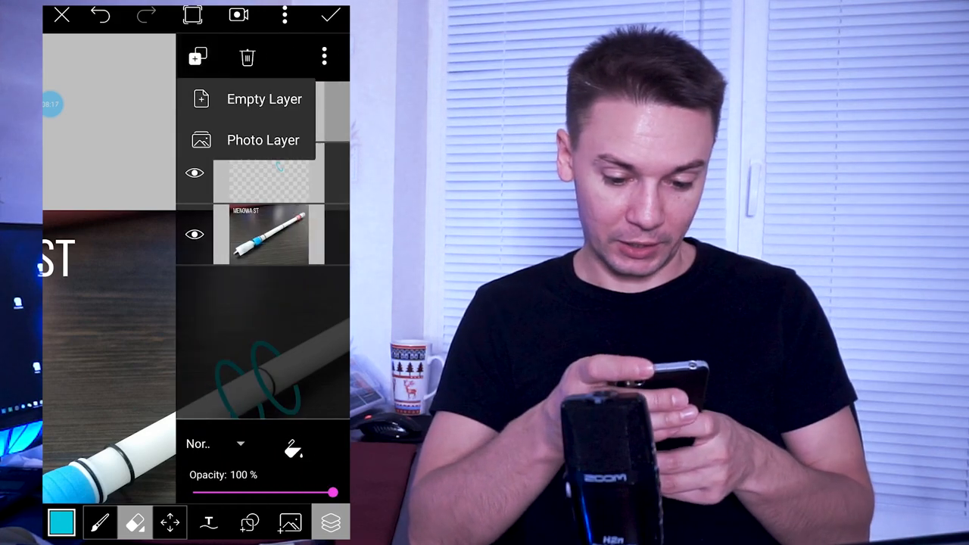
left_click(265, 99)
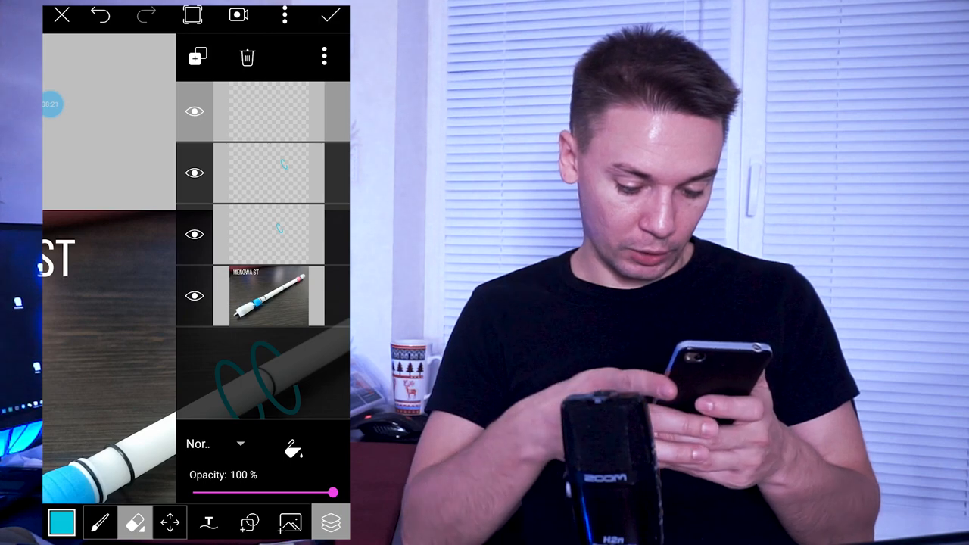
left_click(330, 523)
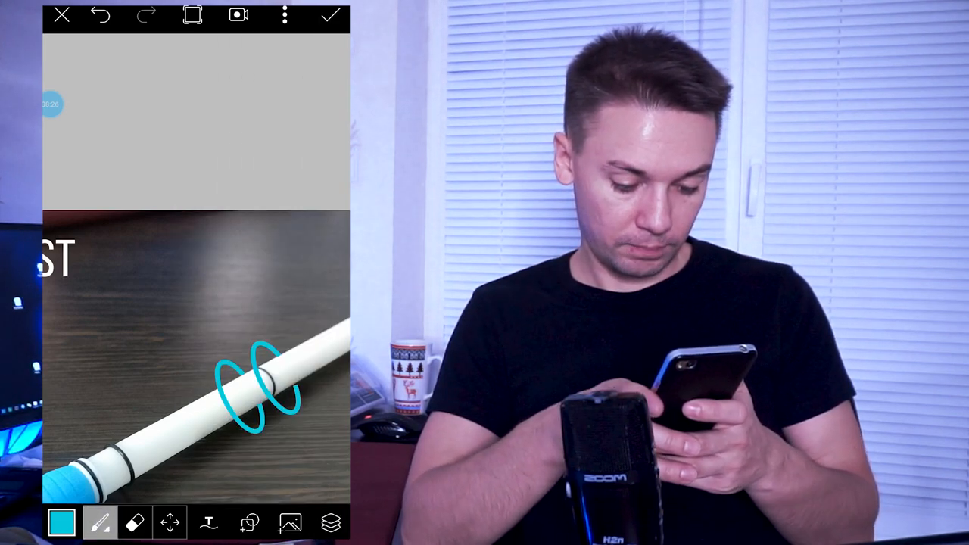
Set up a round brush with a deeper blue painting colour
left_click(99, 522)
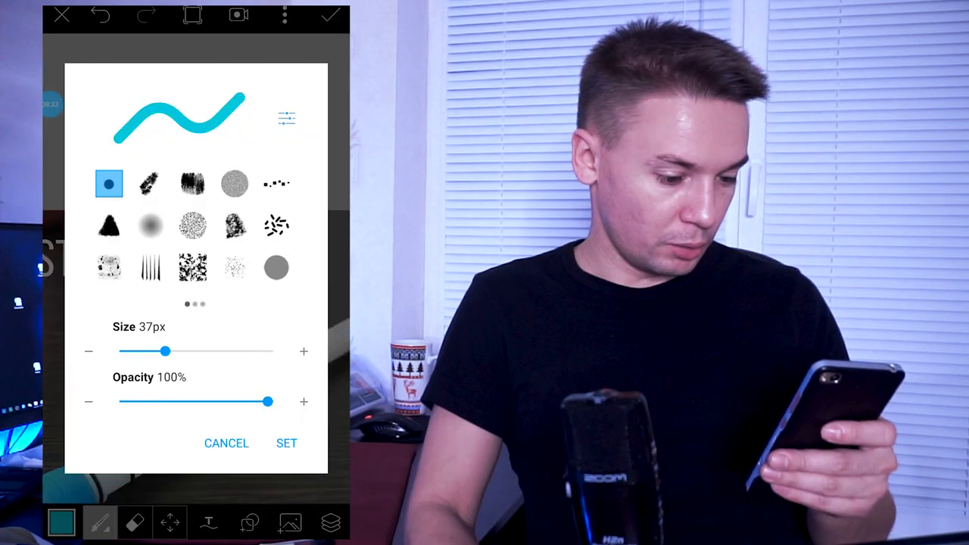
left_click(151, 226)
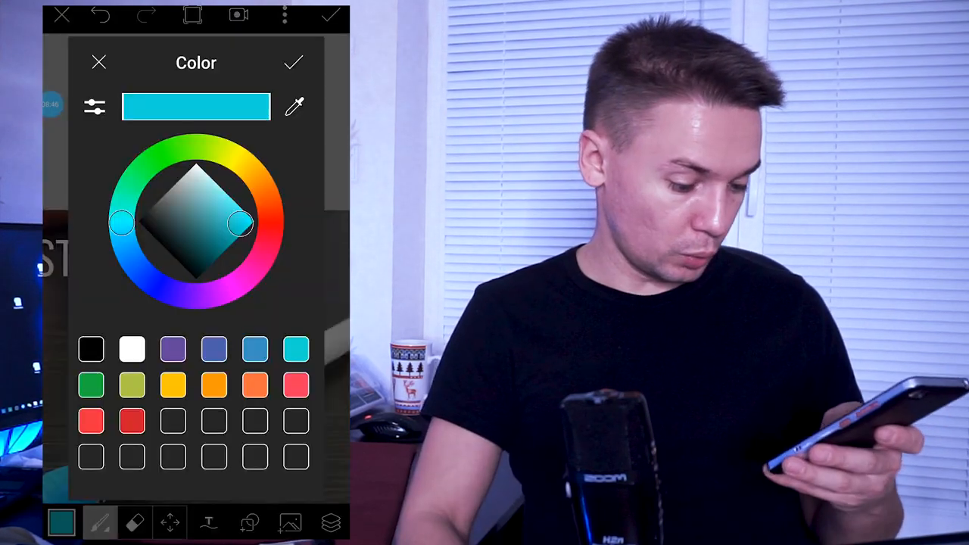
left_click(294, 62)
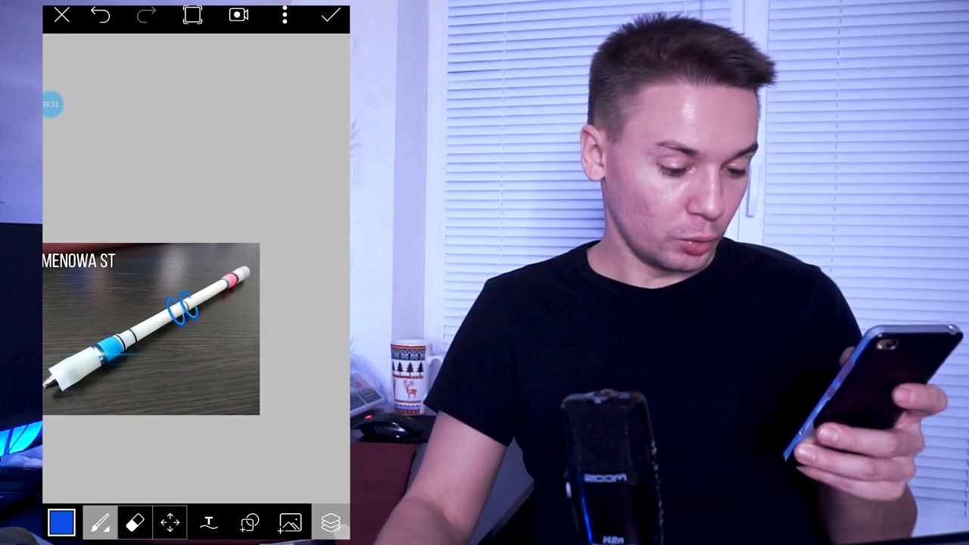
Set the top blue ring layer's blend mode to Lighten
left_click(331, 523)
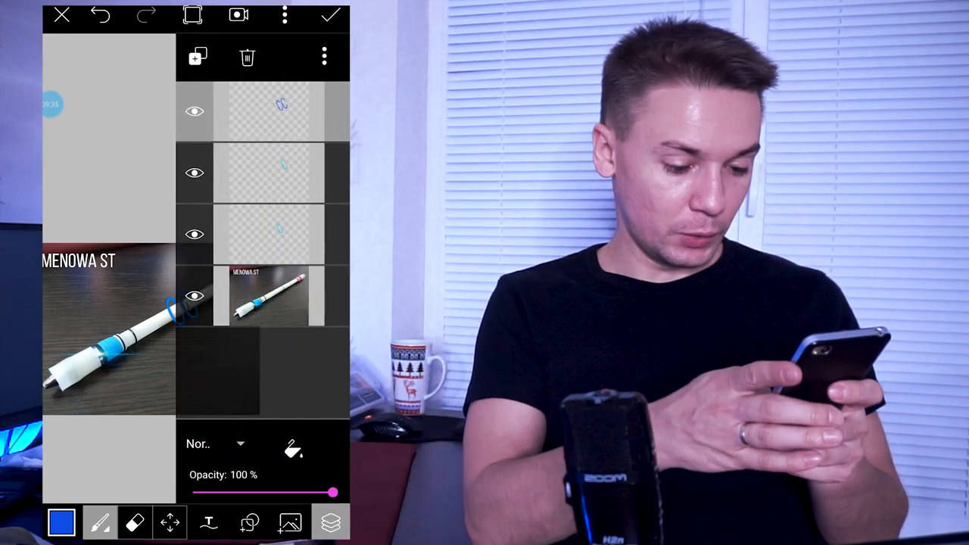
left_click(216, 444)
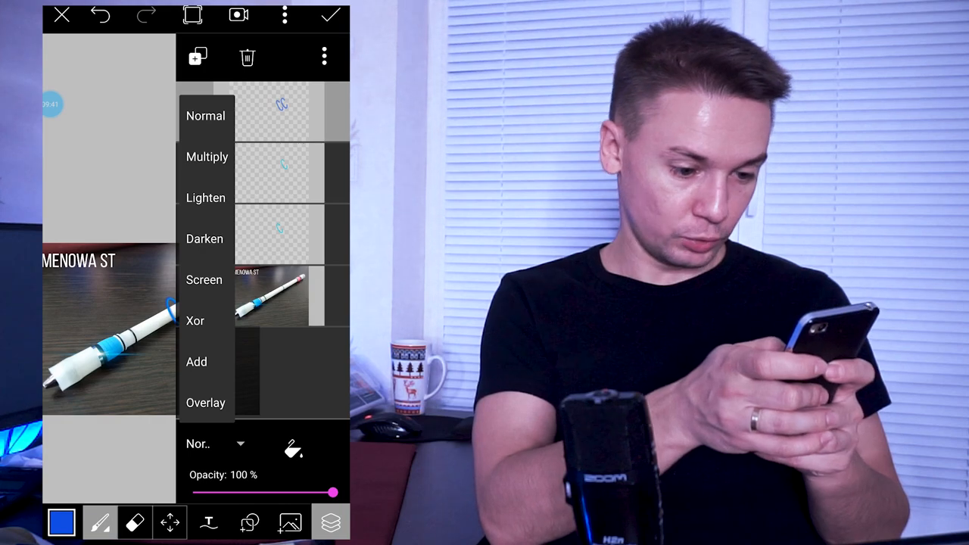
left_click(205, 198)
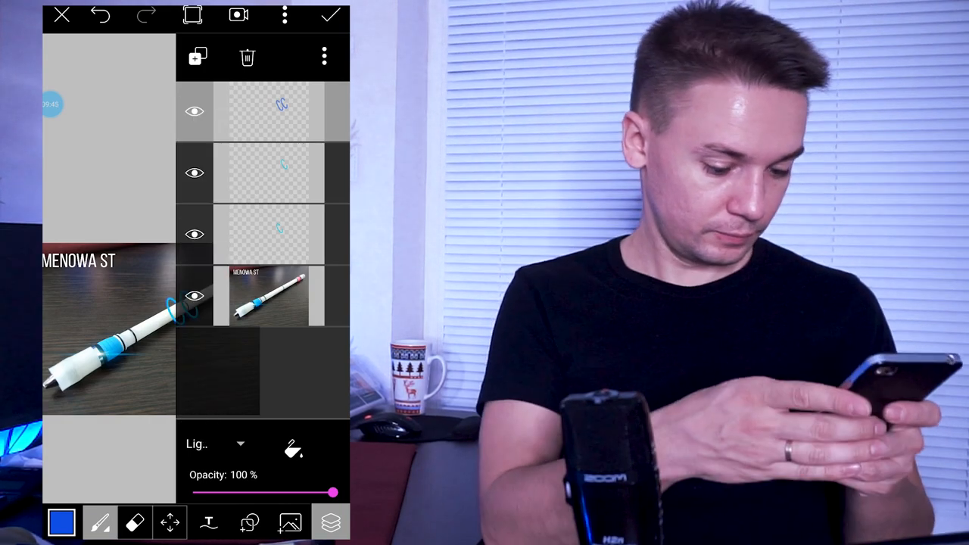
left_click(330, 523)
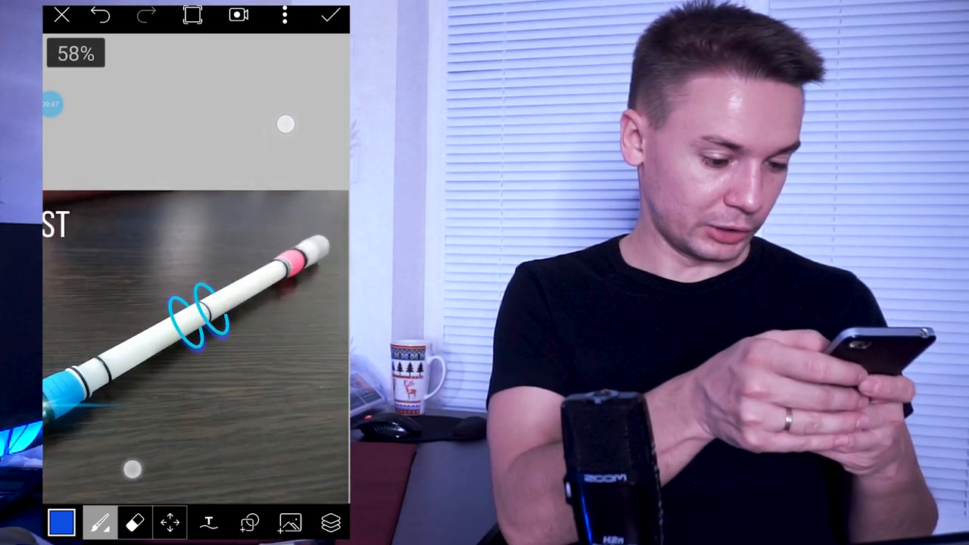